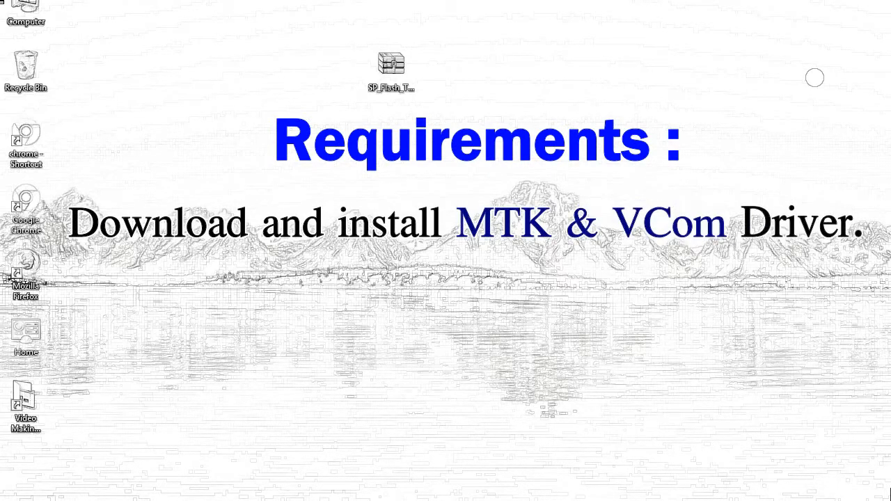
Extract the SP Flash Tool zip and open the SP_Flash_Tool_v5.1728_Win folder
{"action": "right_click", "coordinate": [391, 67]}
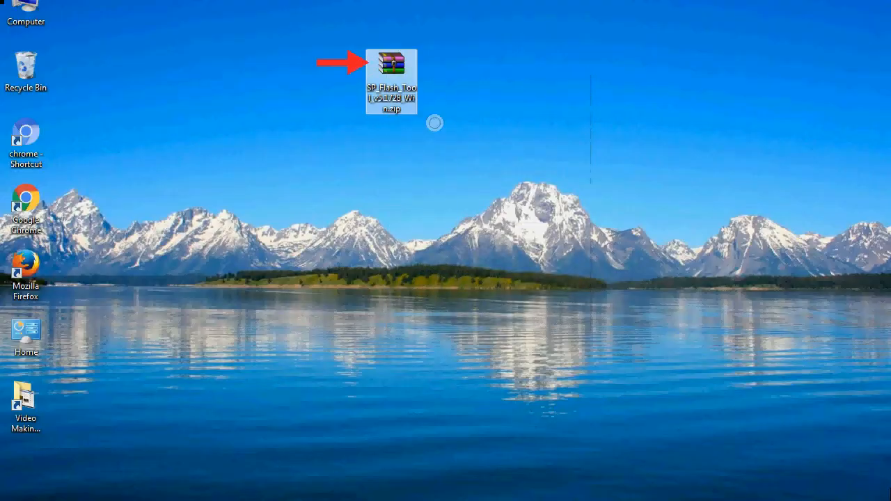
{"action": "double_click", "coordinate": [391, 73]}
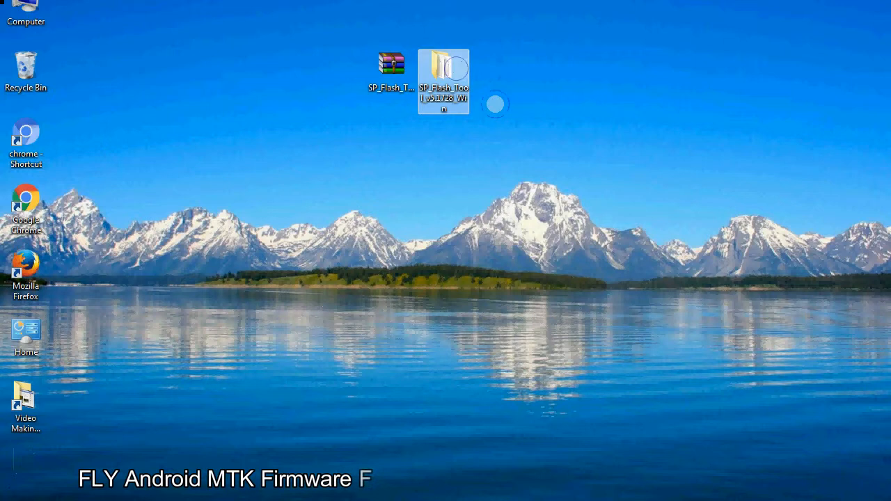
{"action": "double_click", "coordinate": [444, 73]}
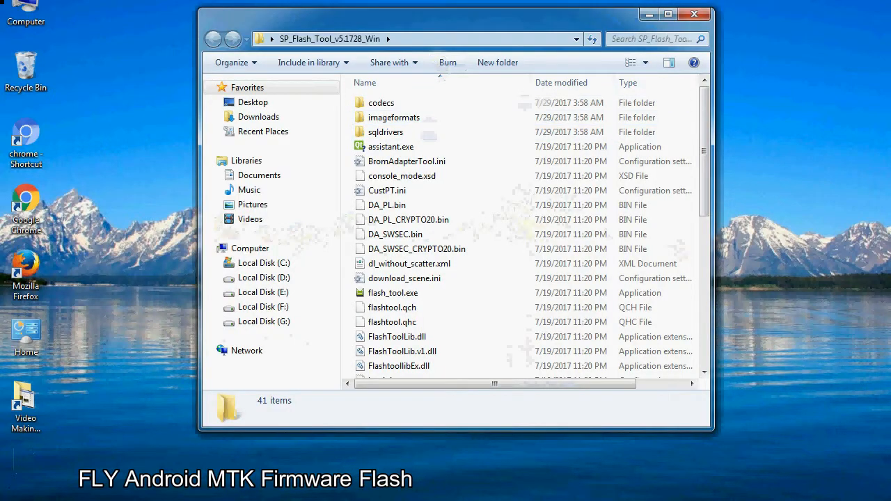
Launch flash_tool.exe from the extracted SP Flash Tool folder
{"action": "scroll", "scroll_direction": "down", "scroll_amount": 3}
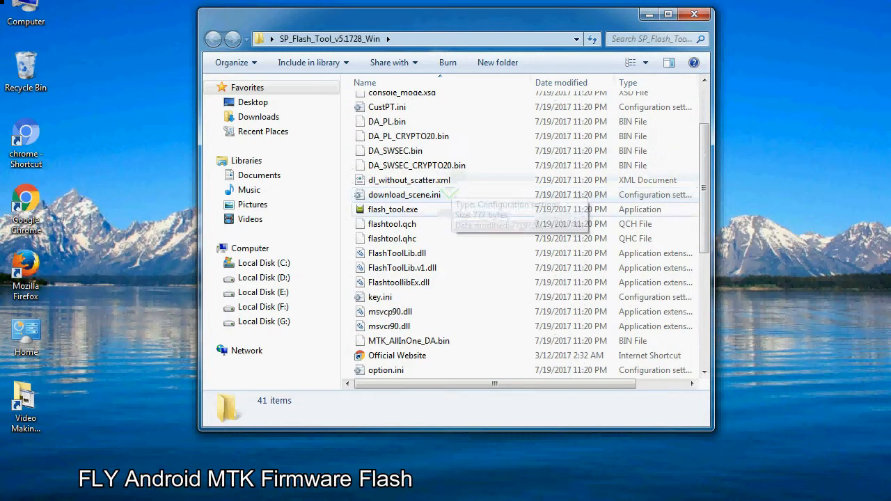
{"action": "right_click", "coordinate": [392, 209]}
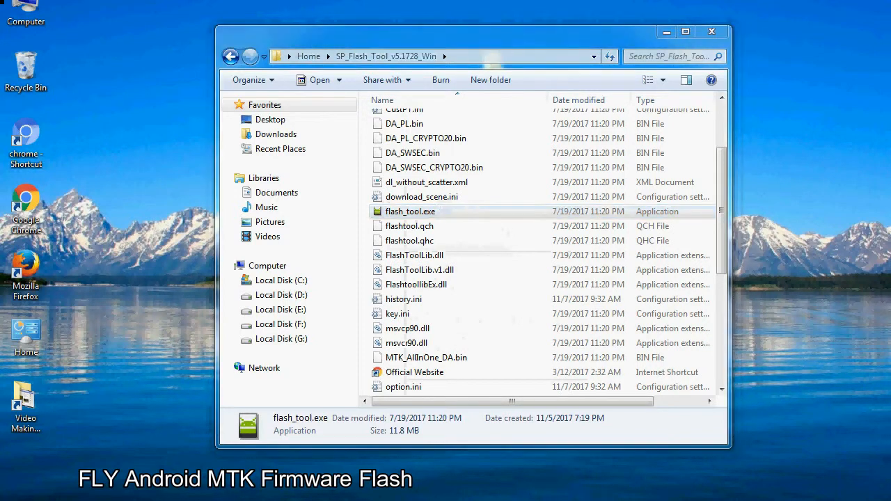
{"action": "double_click", "coordinate": [410, 211]}
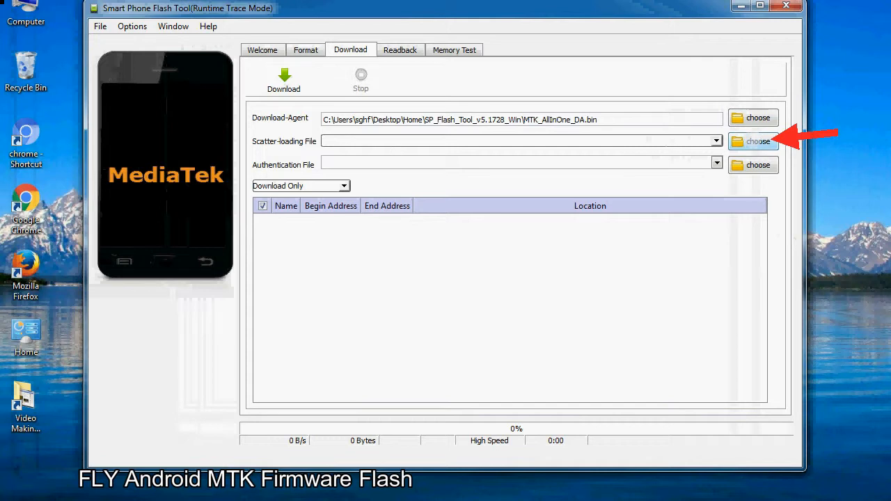
Browse for a scatter-loading file from the Download tab
{"action": "left_click", "coordinate": [758, 140]}
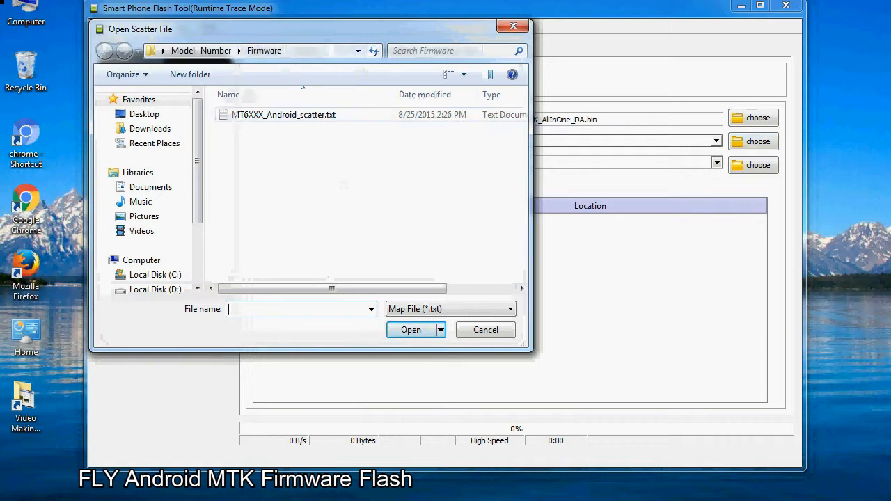
Load MT6XXX_Android_scatter.txt as the scatter-loading file
{"action": "left_click", "coordinate": [283, 114]}
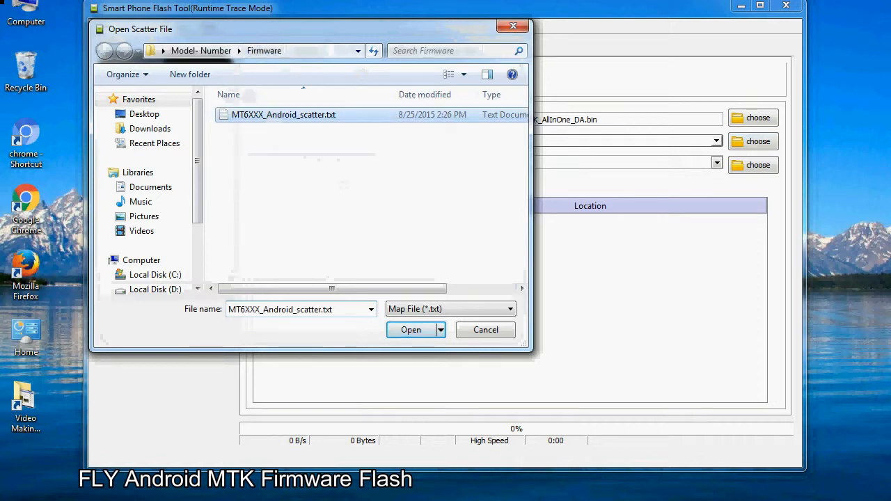
{"action": "left_click", "coordinate": [410, 329]}
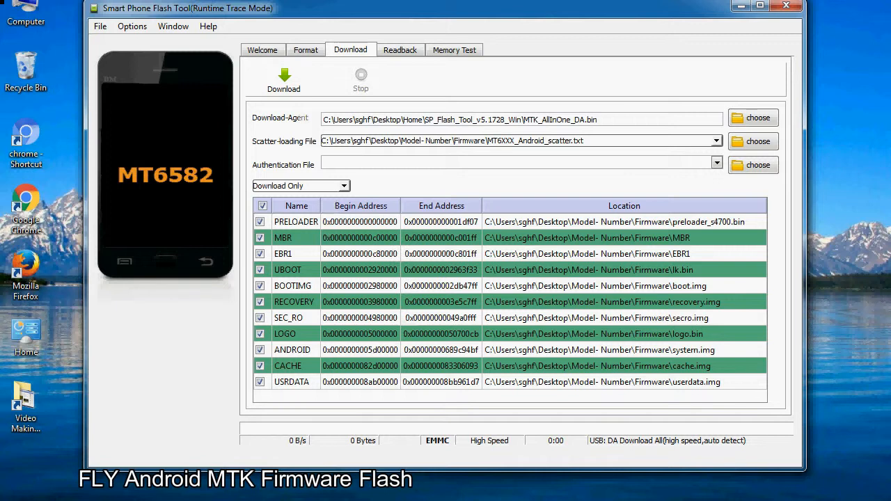
{"action": "mouse_move", "coordinate": [284, 76]}
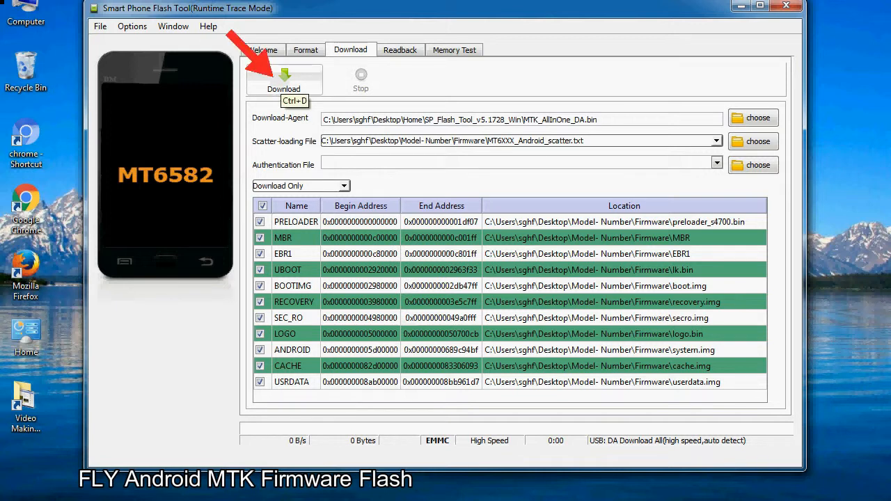
Start the firmware download so the tool waits for the phone
{"action": "left_click", "coordinate": [283, 78]}
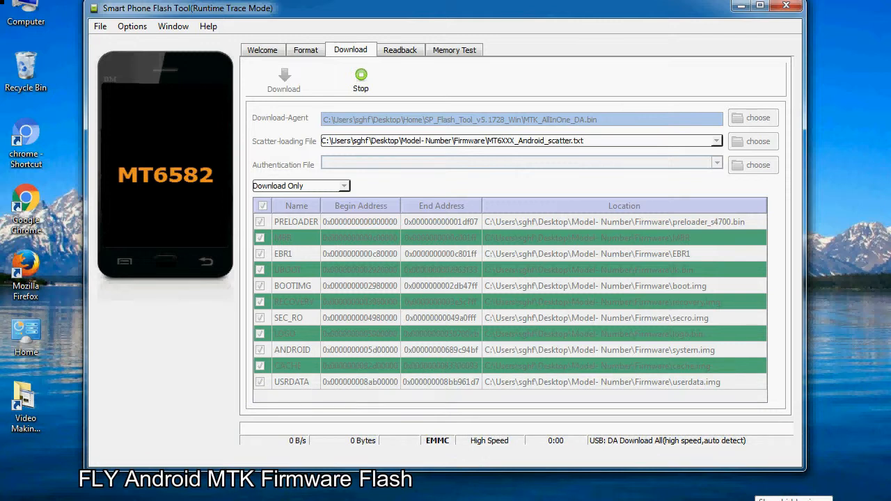
Connect the phone and let the firmware flash past 50% progress
{"action": "left_click", "coordinate": [283, 77]}
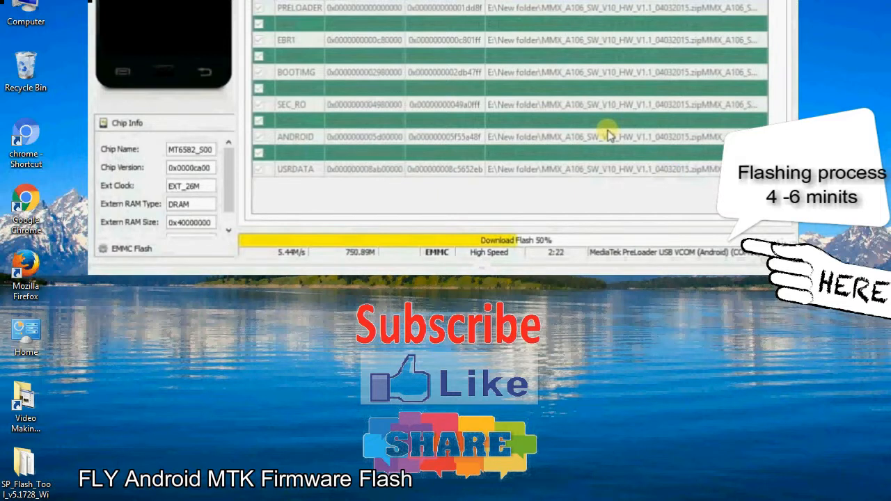
{"action": "mouse_move", "coordinate": [703, 169]}
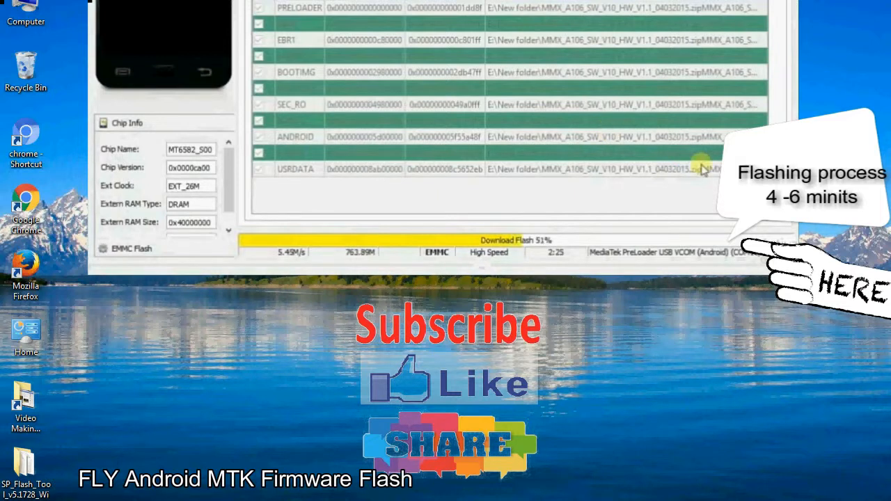